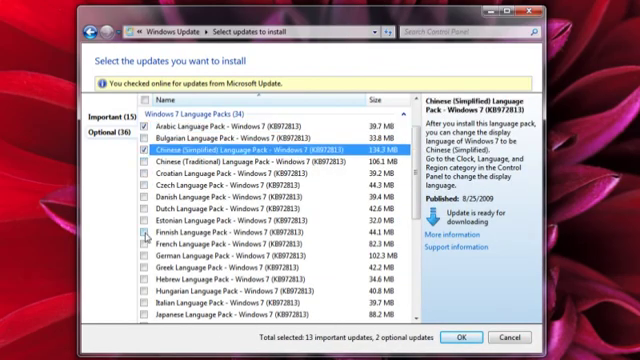
- Leave Windows Update via Devices and Printers and reach Windows Anytime Upgrade from the Start Menu
click(458, 336)
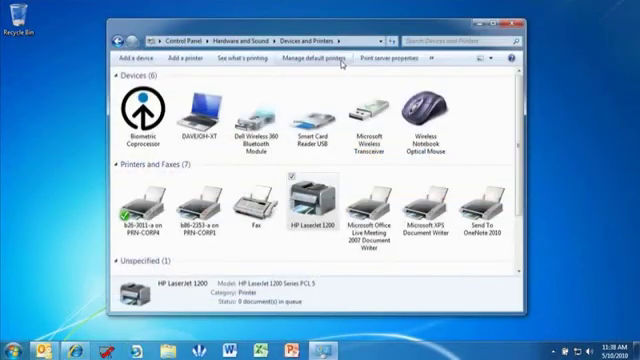
click(310, 62)
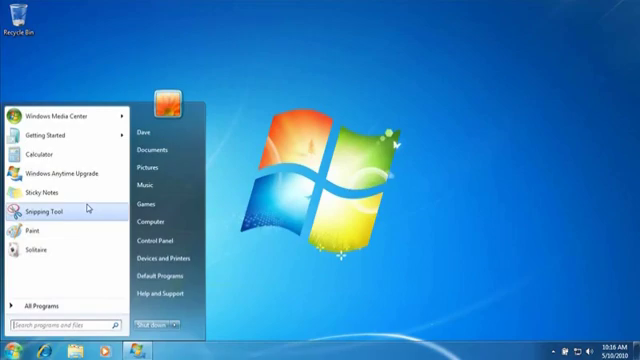
click(62, 172)
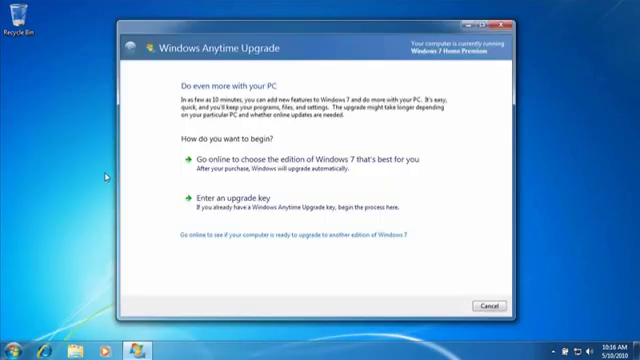